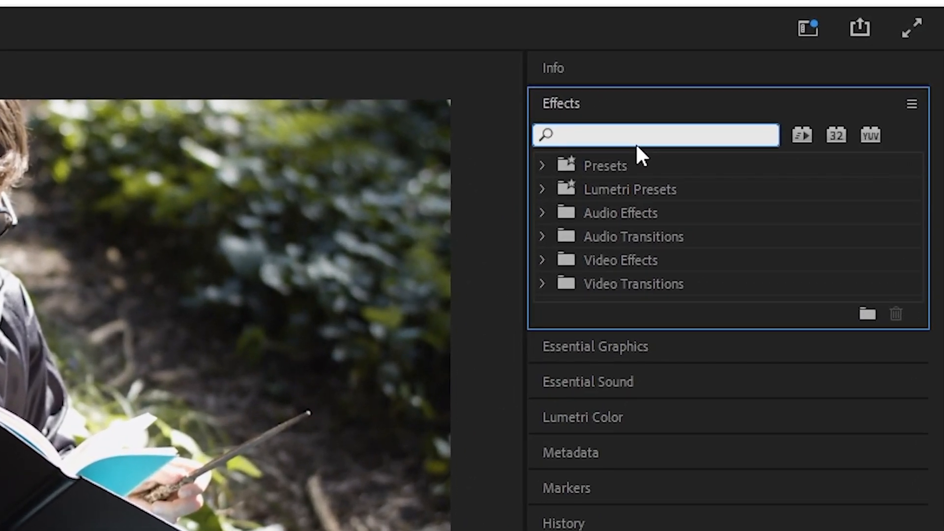
Step: Find the Lens Flare effect by searching 'lens flare' and apply it to the clip
type("lens flare")
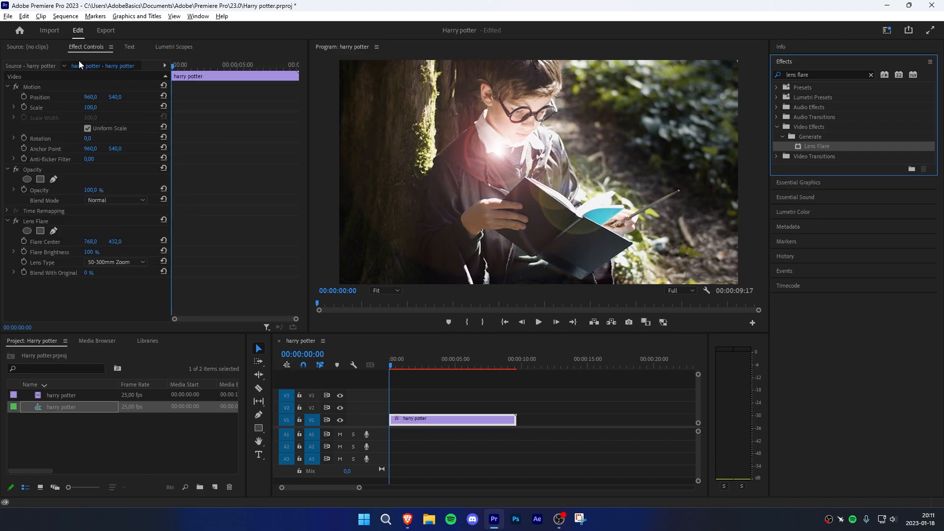
Step: Move the Lens Flare centre toward the wand tip in the Program Monitor
left_click(36, 220)
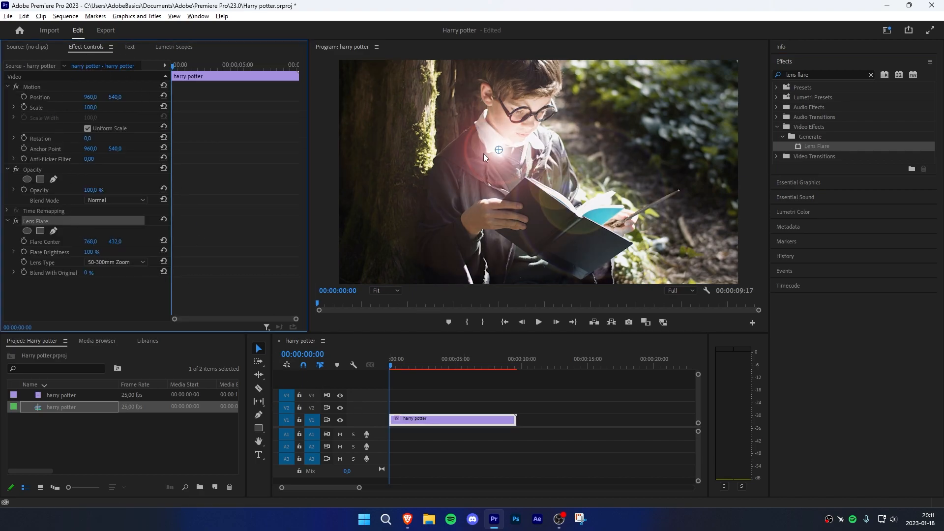
left_click_drag(499, 150, 678, 193)
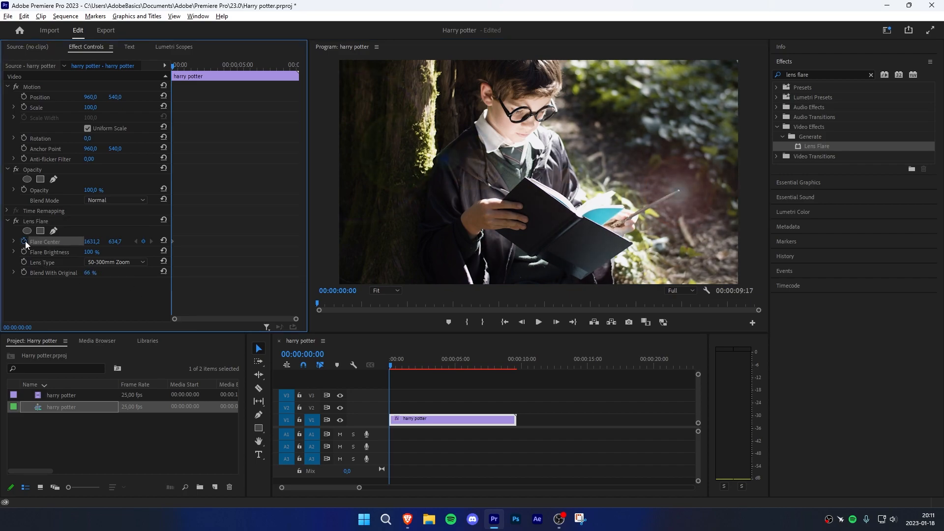
Step: Magnify the preview to 150% and keyframe the flare centre onto the wand tip
left_click(384, 290)
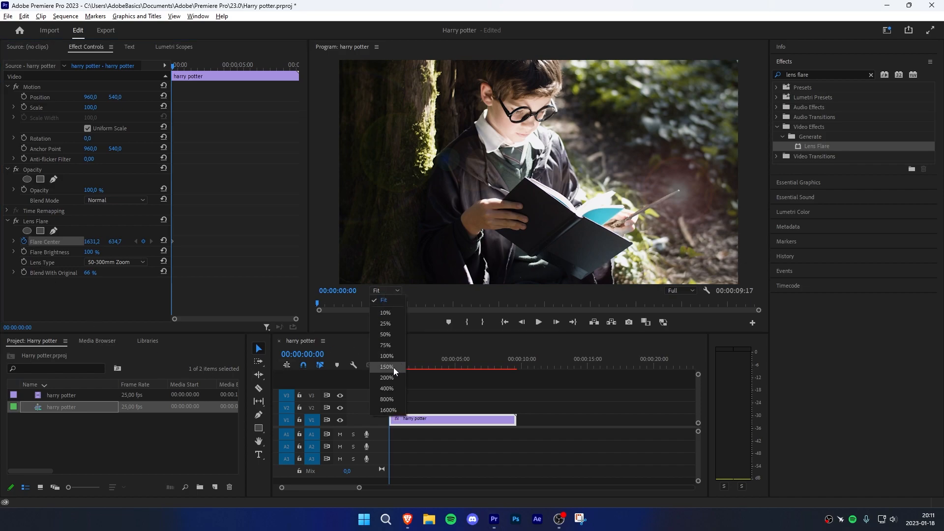
left_click(386, 367)
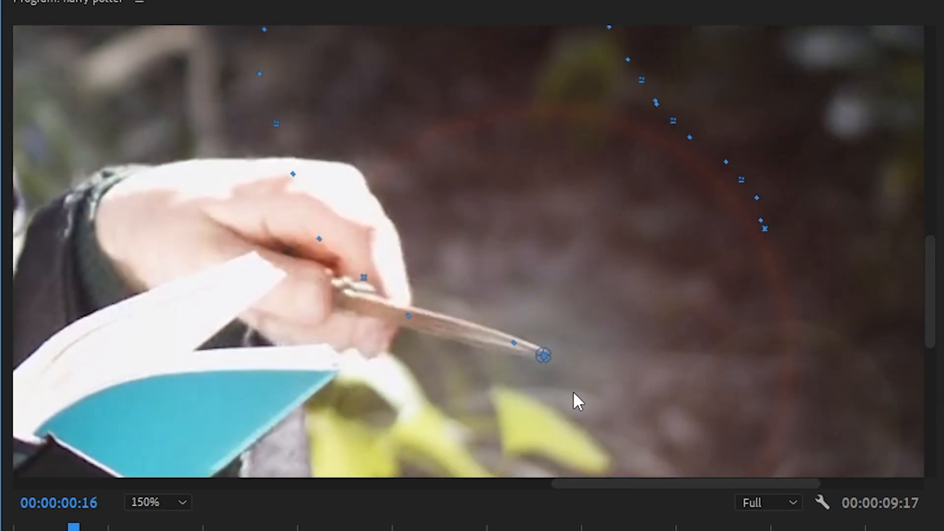
left_click_drag(77, 524, 222, 524)
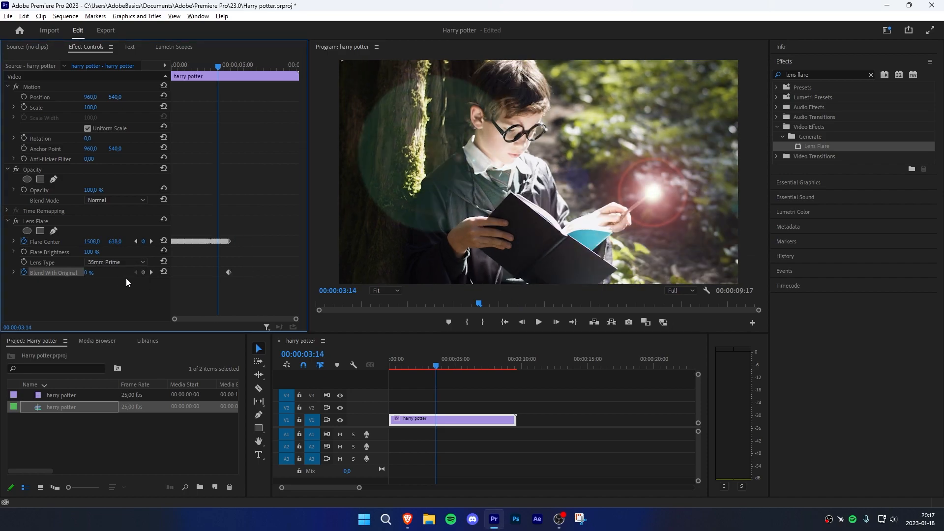
Step: Change the flare's Lens Type to 105mm Prime
left_click(115, 261)
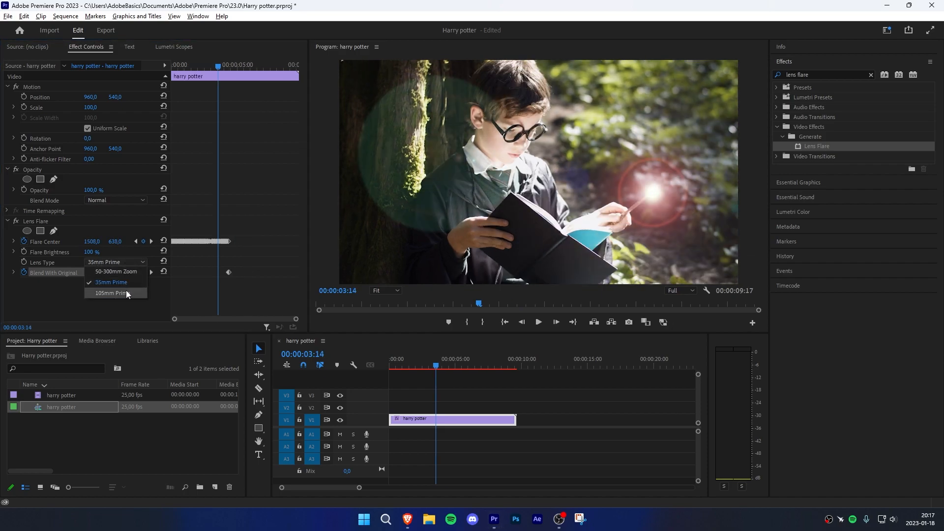
left_click(111, 293)
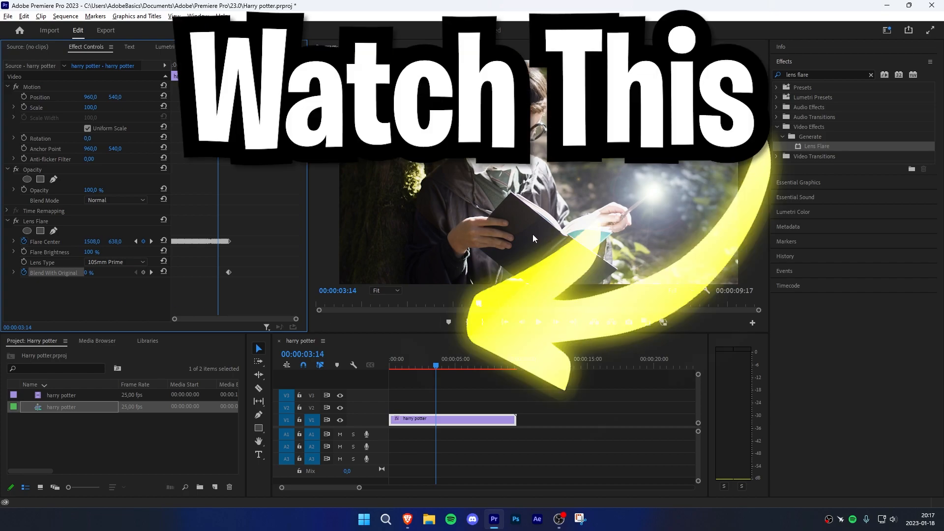